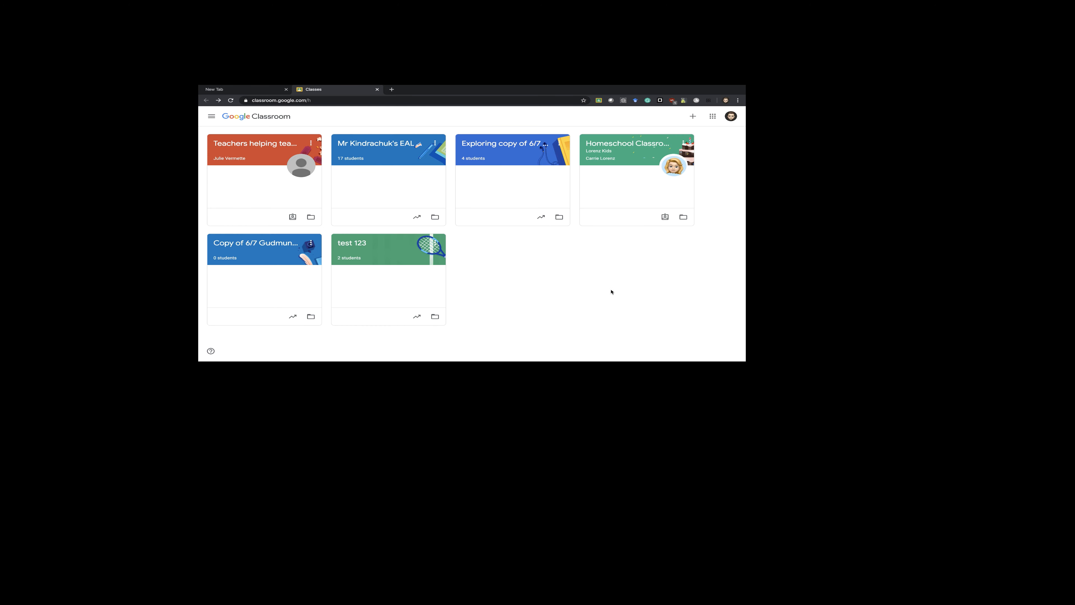
{"action": "mouse_move", "coordinate": [549, 250]}
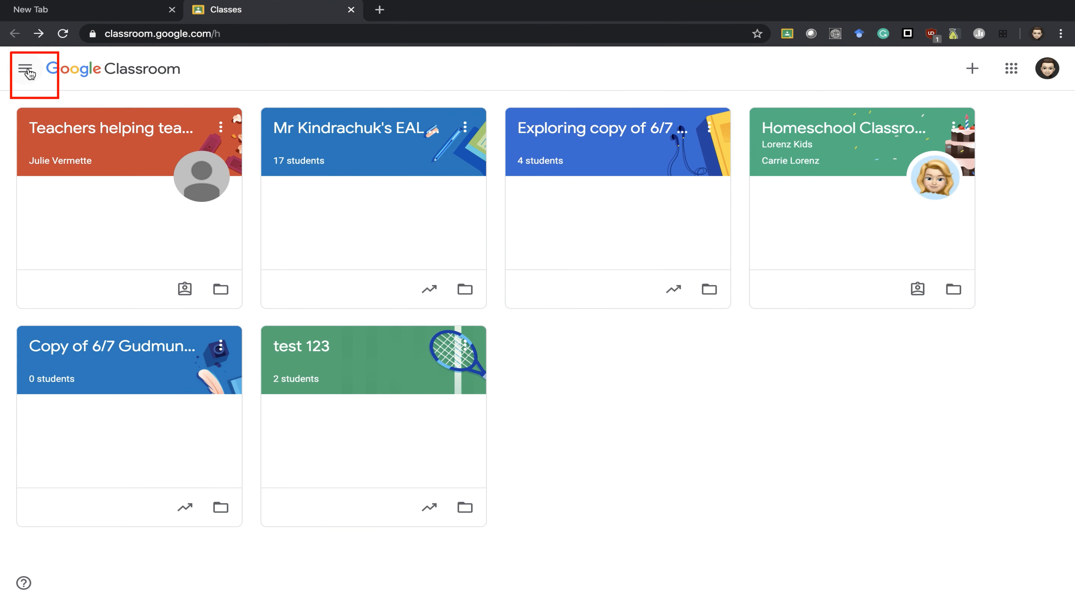
Open the main navigation list from the Classes overview.
{"action": "left_click", "coordinate": [26, 68]}
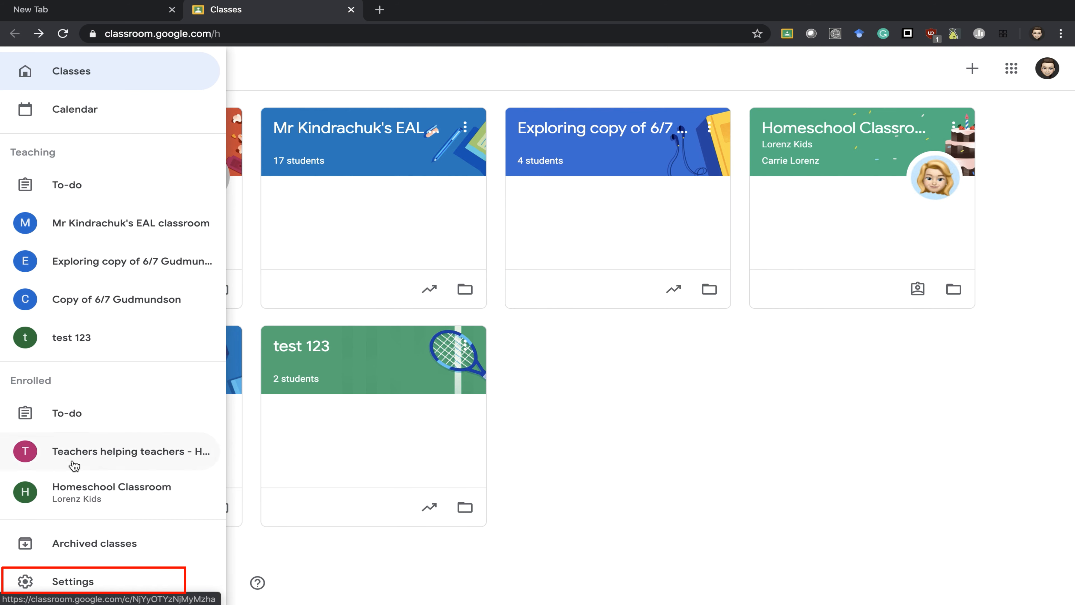
Go to Settings and scroll to the Class notifications section.
{"action": "left_click", "coordinate": [72, 581]}
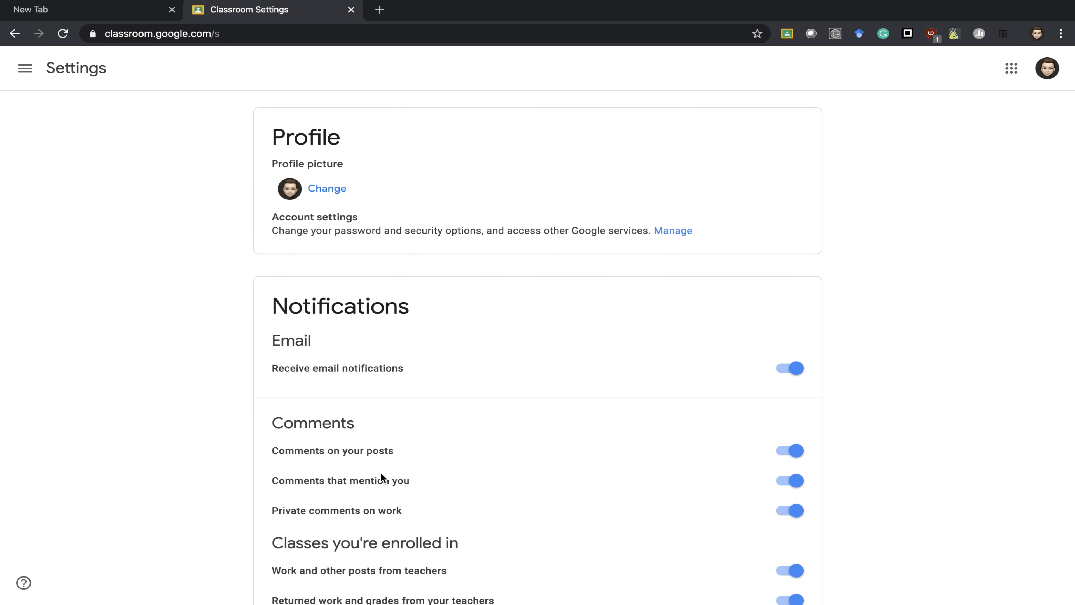
{"action": "mouse_move", "coordinate": [739, 418]}
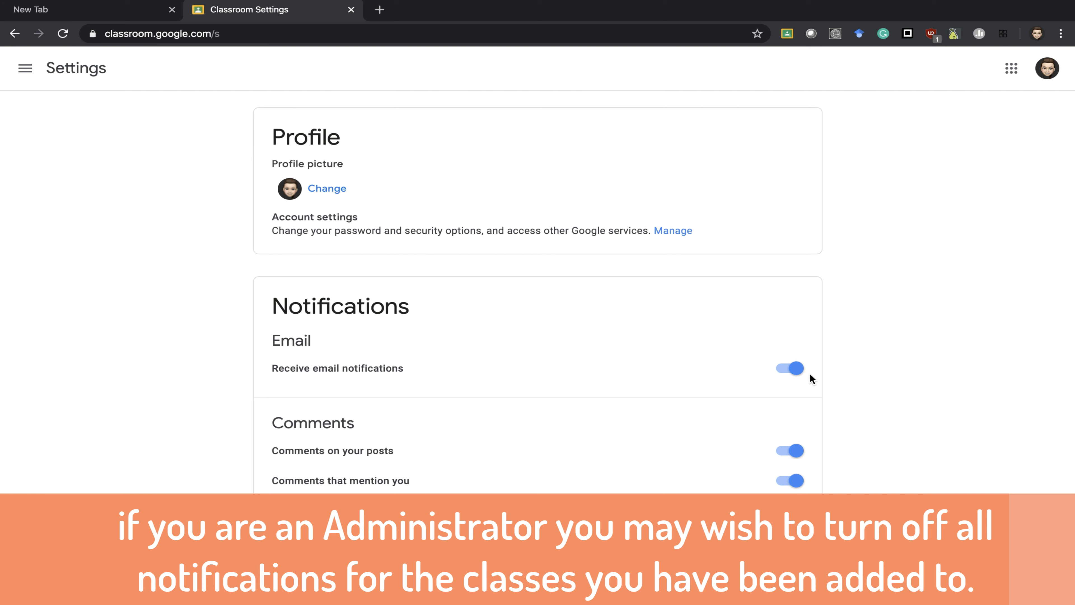
{"action": "scroll", "scroll_direction": "down", "scroll_amount": 3}
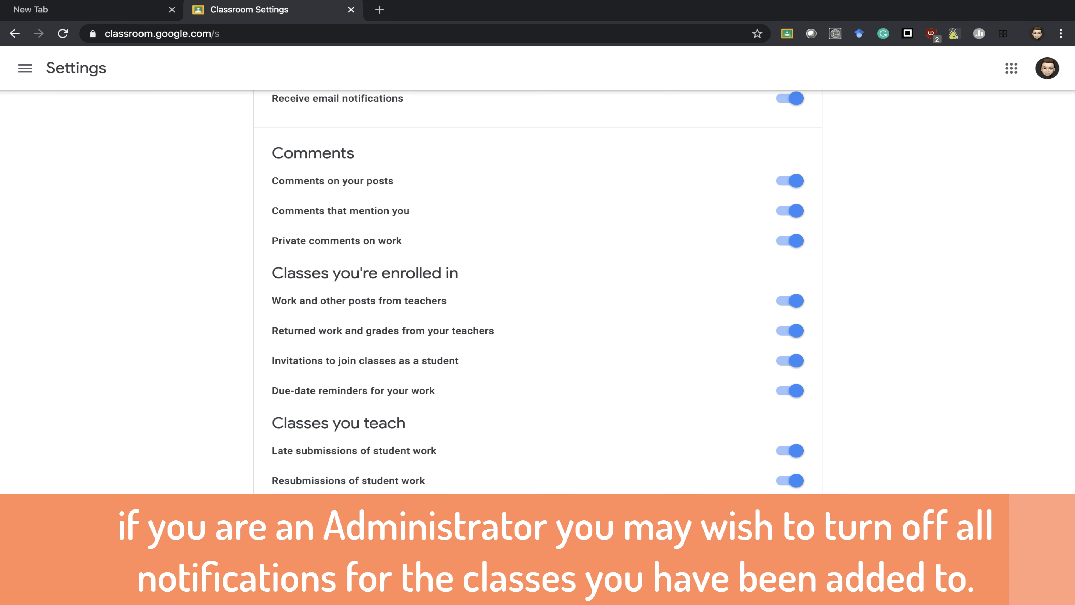
{"action": "scroll", "scroll_direction": "down", "scroll_amount": 3}
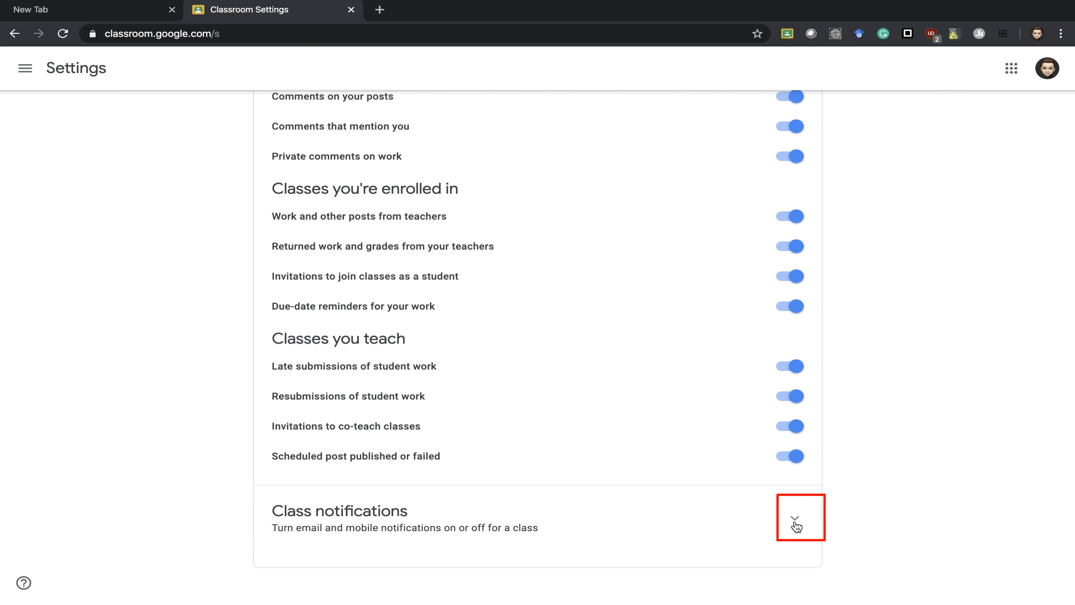
Expand Class notifications to reveal the six per-class email toggles.
{"action": "left_click", "coordinate": [794, 518]}
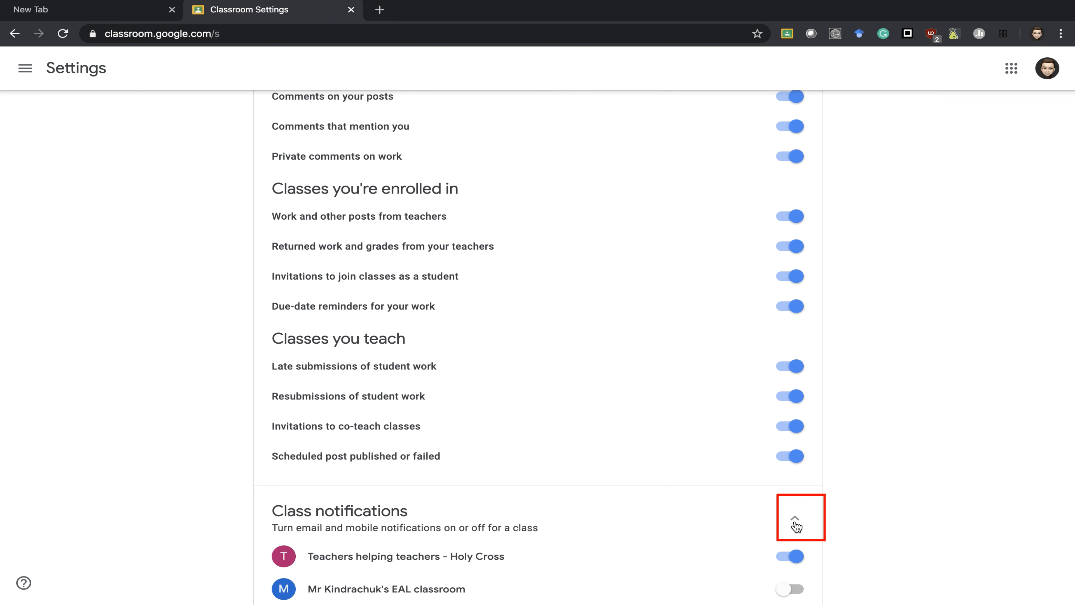
{"action": "scroll", "scroll_direction": "down", "scroll_amount": 3}
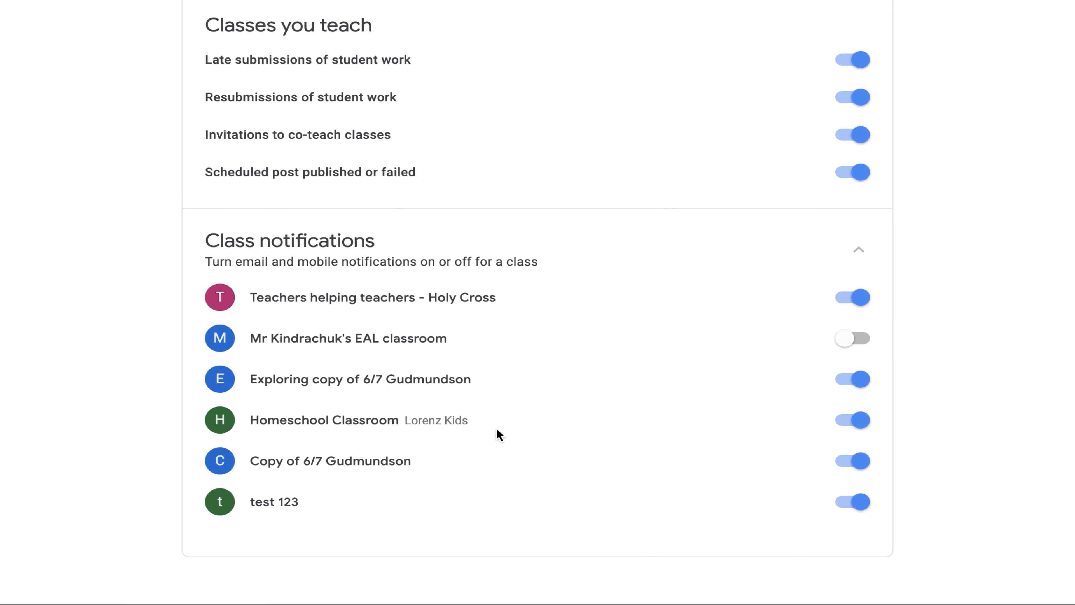
{"action": "mouse_move", "coordinate": [850, 525]}
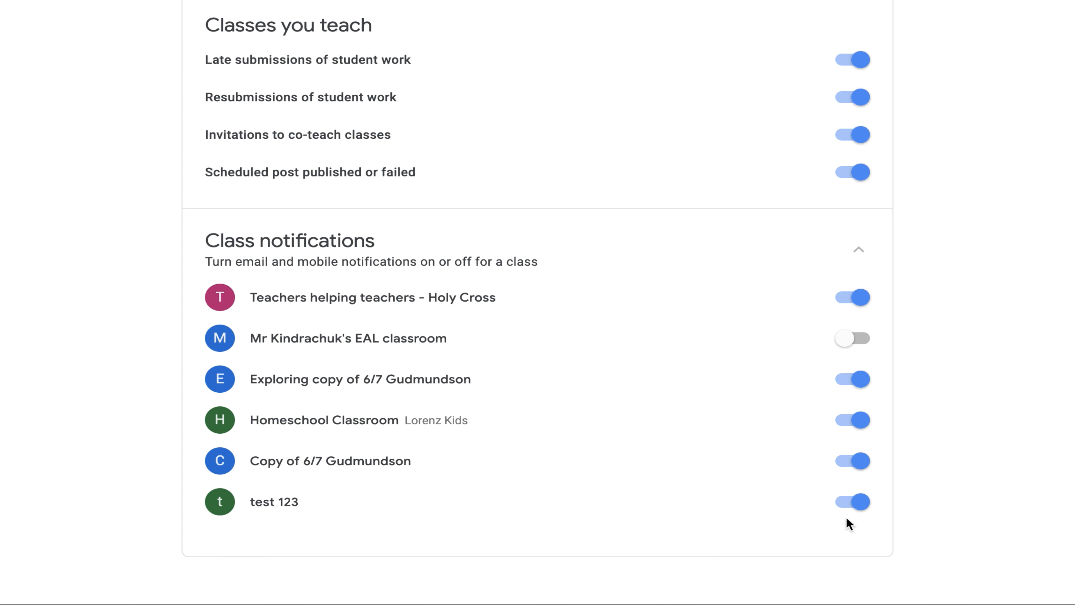
{"action": "mouse_move", "coordinate": [852, 338]}
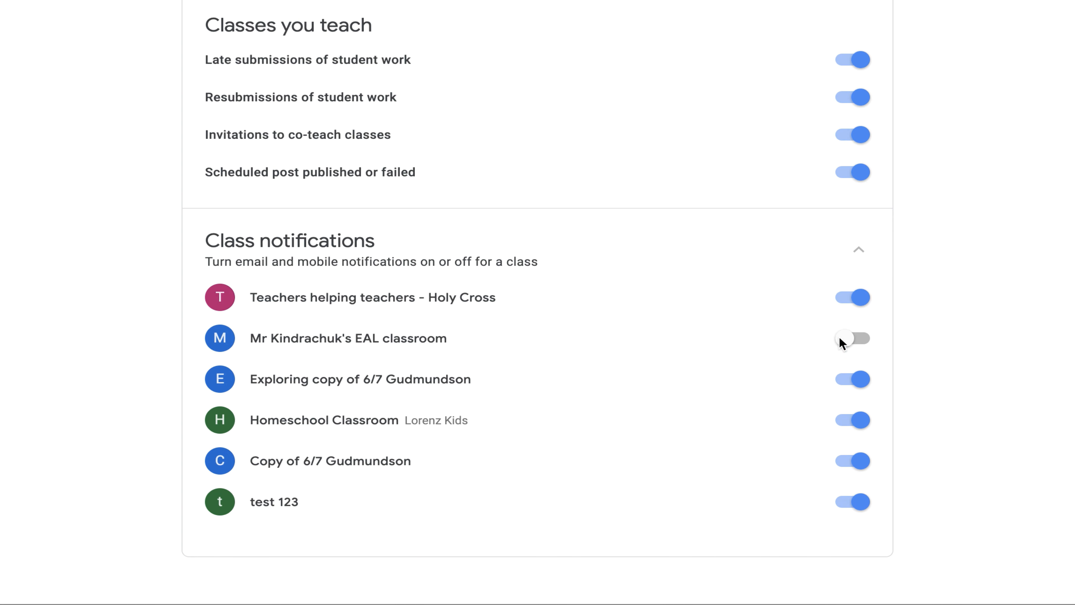